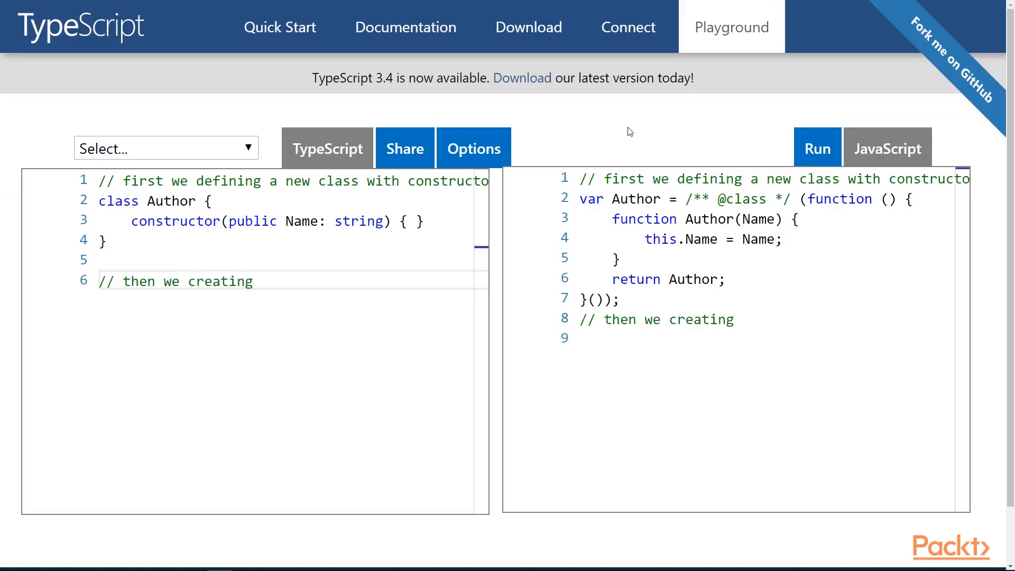
pyautogui.write('the instance of the class')
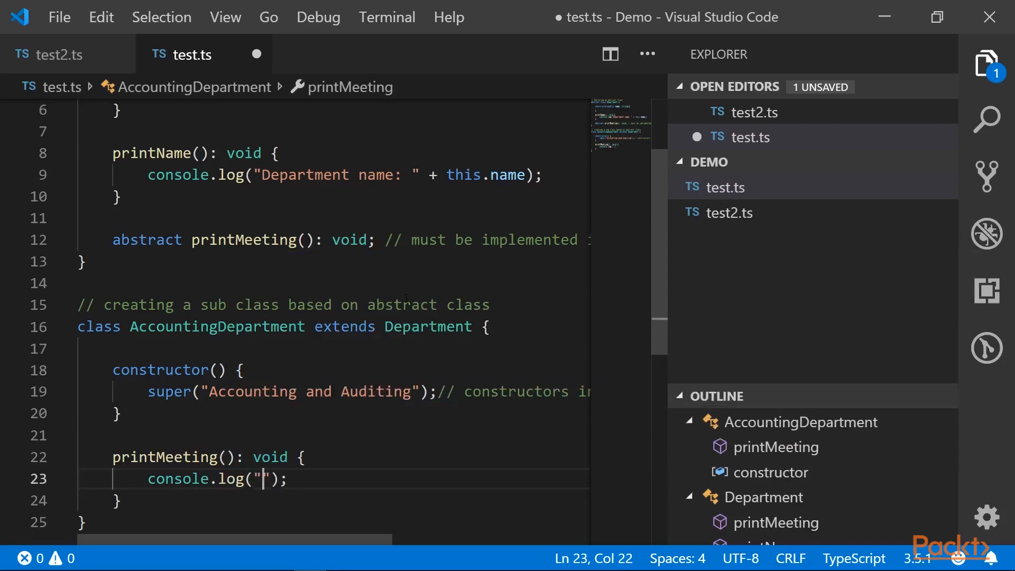
pyautogui.write('The accounting department me')
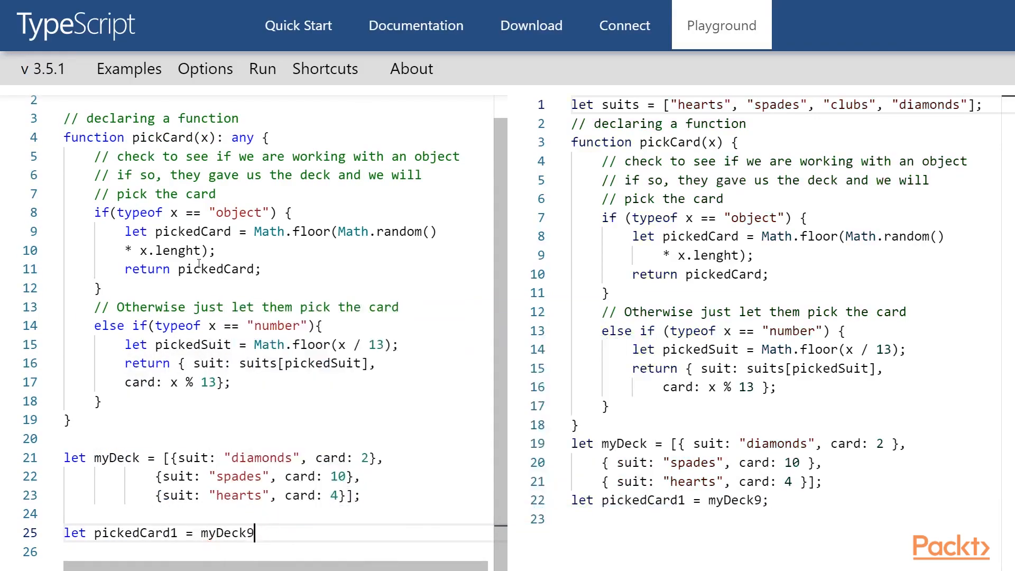
pyautogui.write('[pickCard(15)]')
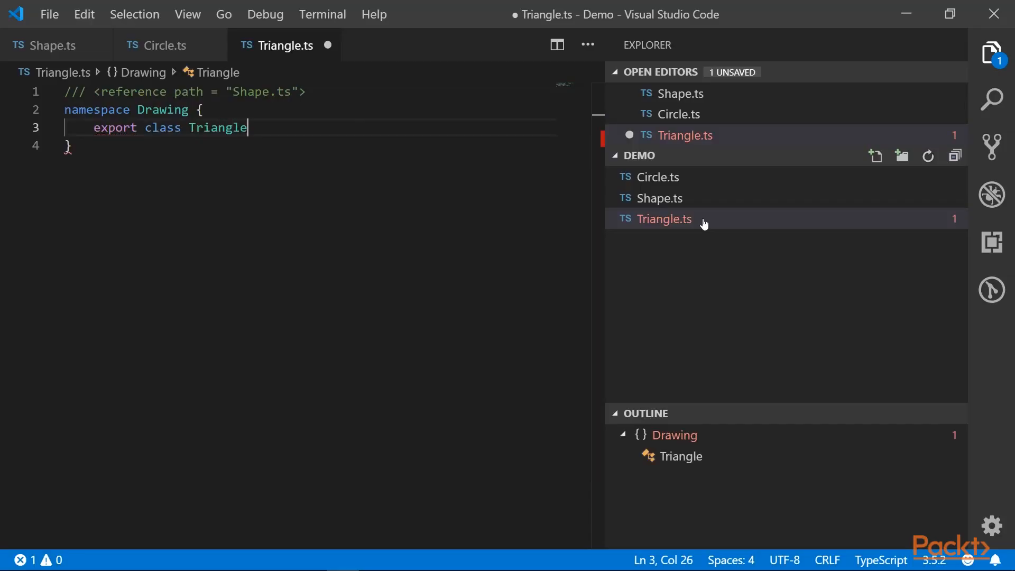
pyautogui.write('implements Shape')
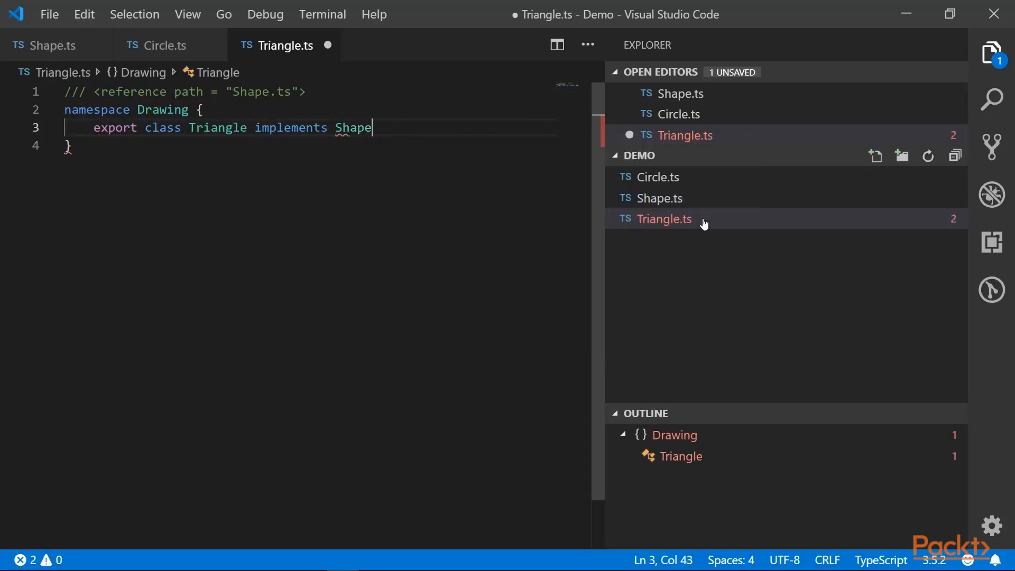
pyautogui.write('{ public d')
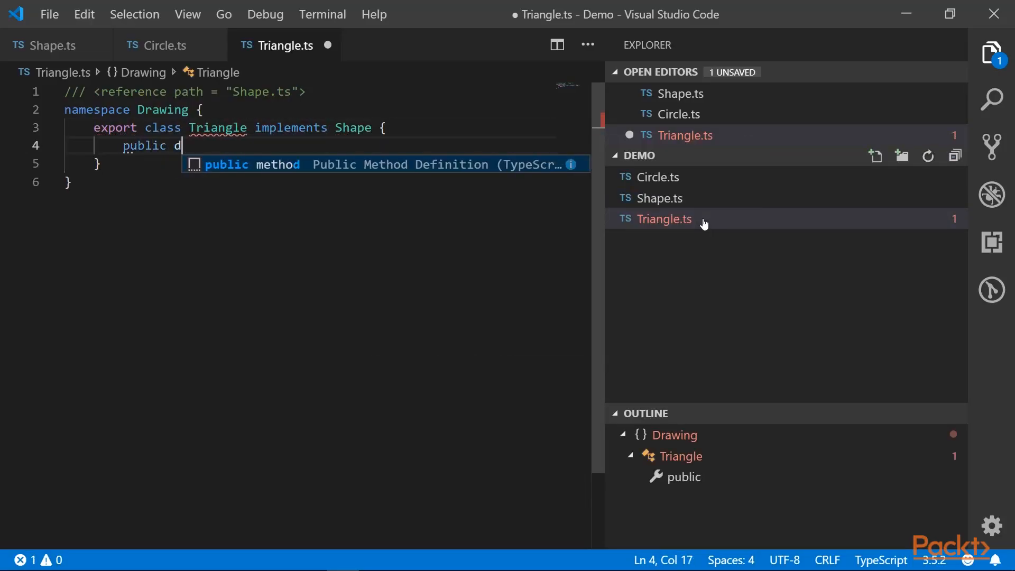